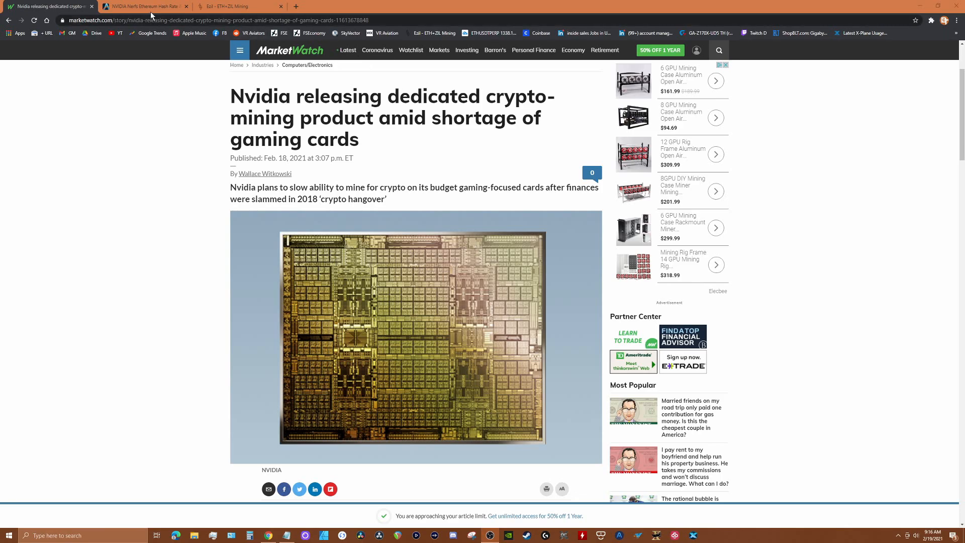
Switch to the AnandTech 'NVIDIA Nerfs Ethereum Hash Rate' article tab.
{"action": "left_click", "coordinate": [145, 6]}
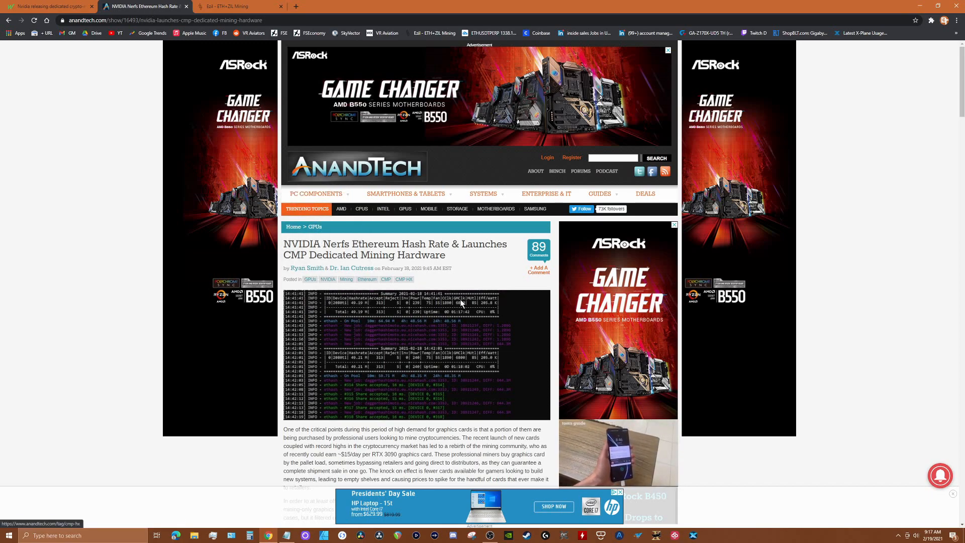
Scroll down to the CMP HX Mining Hardware specs and Hardware Hash Rates tables.
{"action": "scroll", "scroll_direction": "down", "scroll_amount": 3}
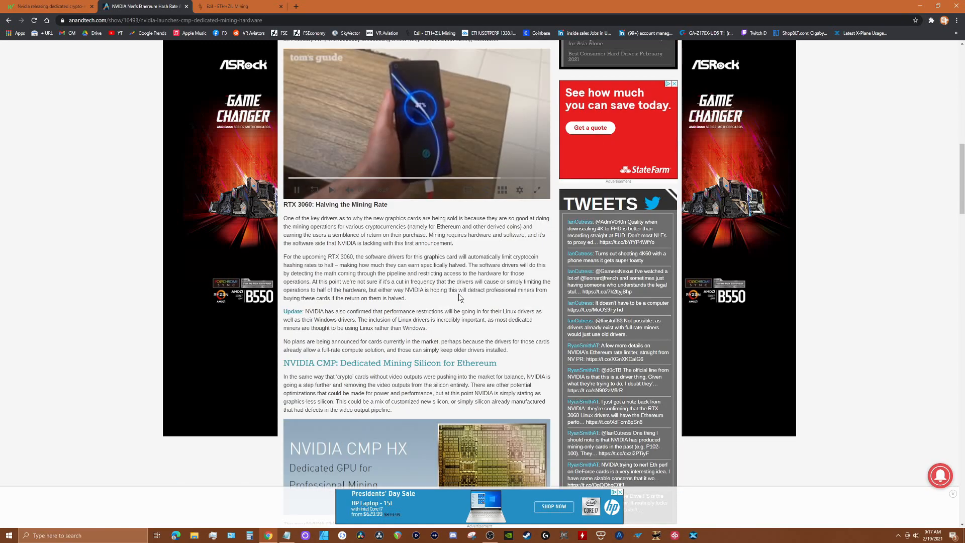
{"action": "scroll", "scroll_direction": "down", "scroll_amount": 3}
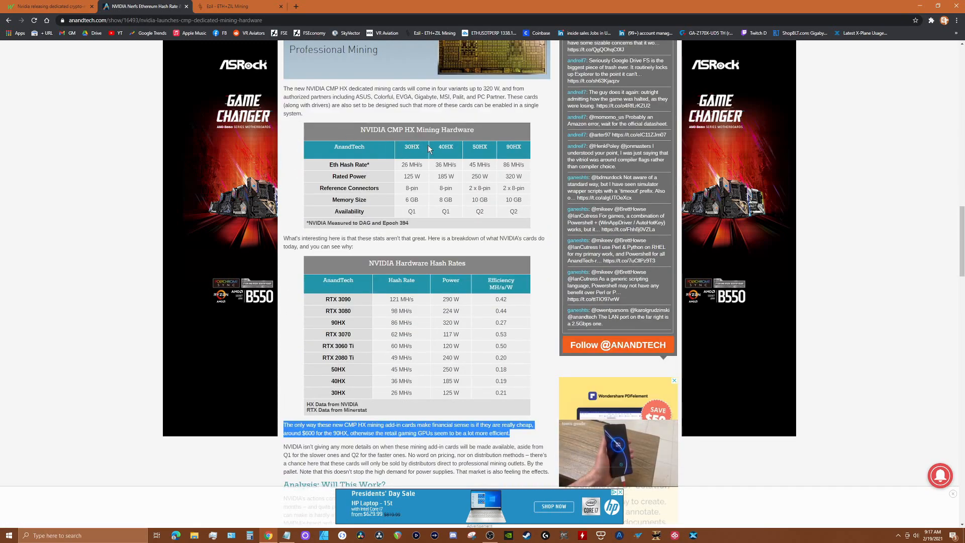
{"action": "mouse_move", "coordinate": [383, 138]}
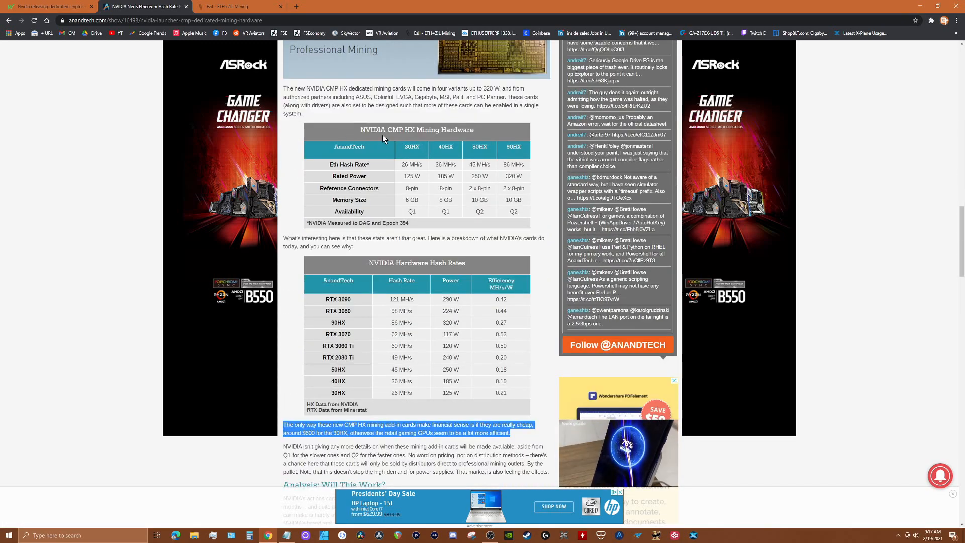
{"action": "mouse_move", "coordinate": [415, 162]}
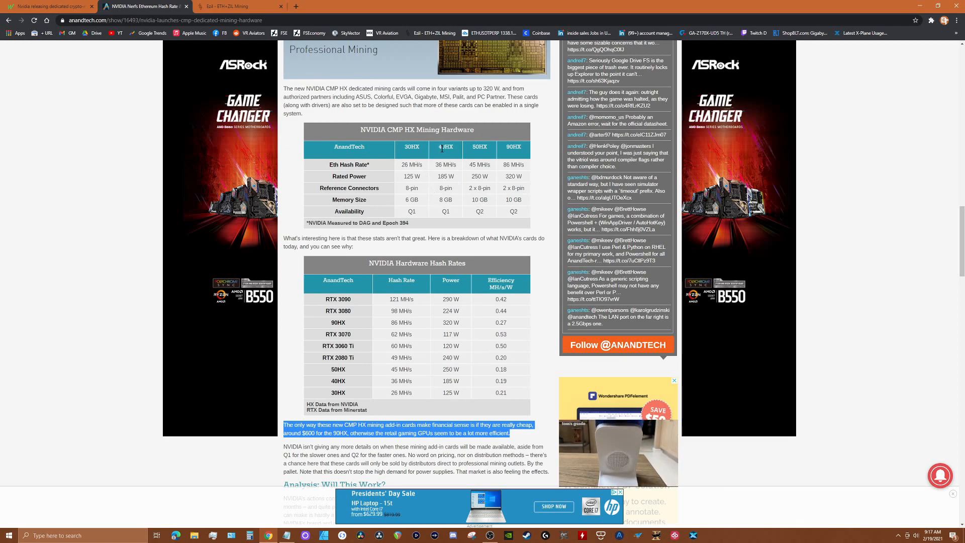
{"action": "mouse_move", "coordinate": [445, 172]}
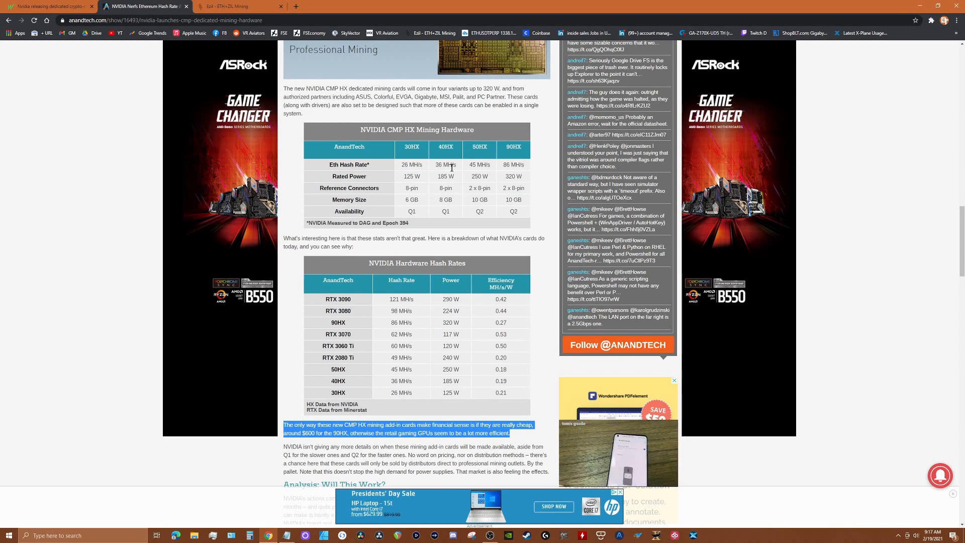
{"action": "mouse_move", "coordinate": [456, 176]}
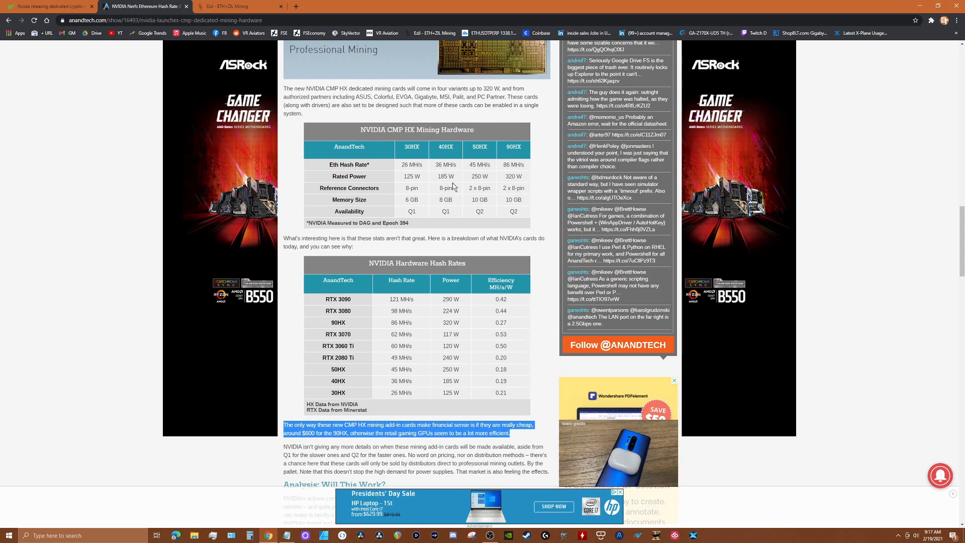
{"action": "mouse_move", "coordinate": [445, 202]}
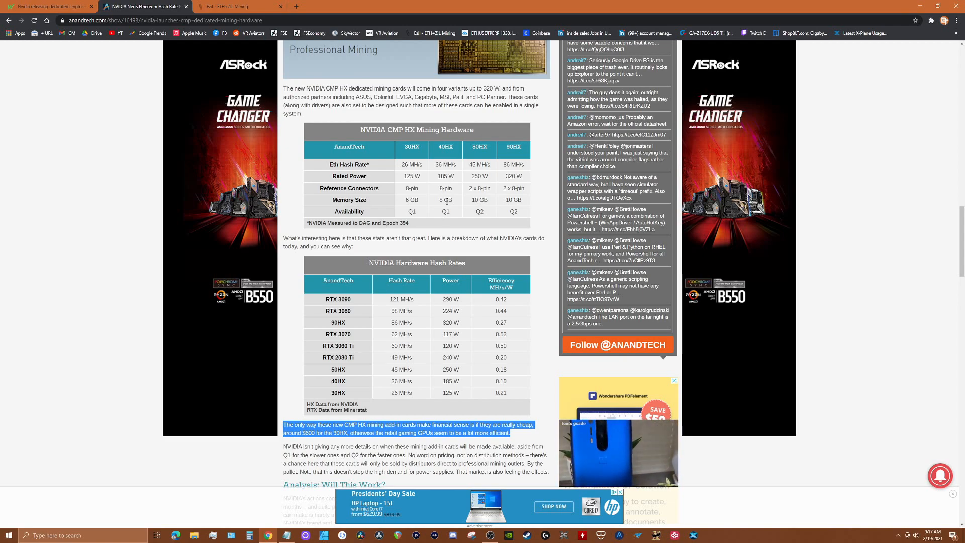
{"action": "mouse_move", "coordinate": [424, 310]}
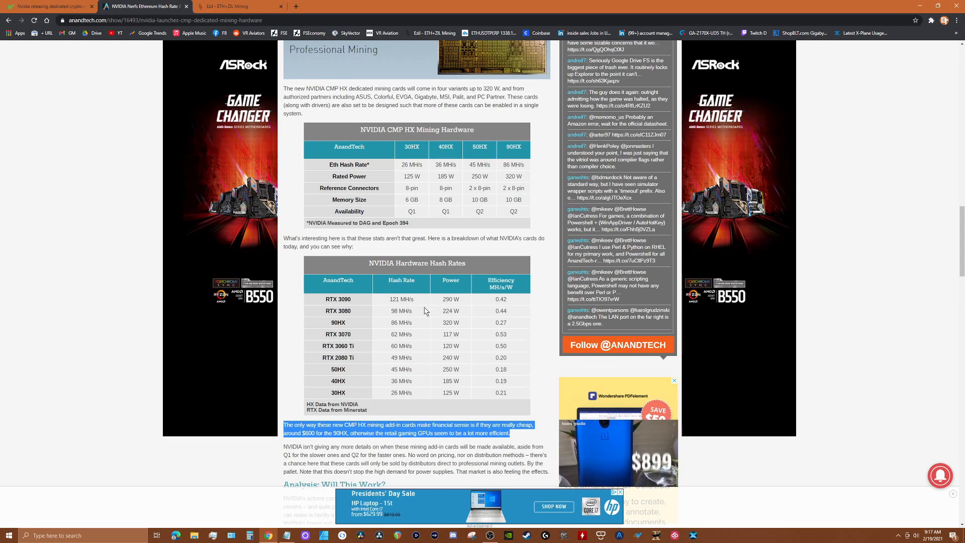
{"action": "mouse_move", "coordinate": [399, 357]}
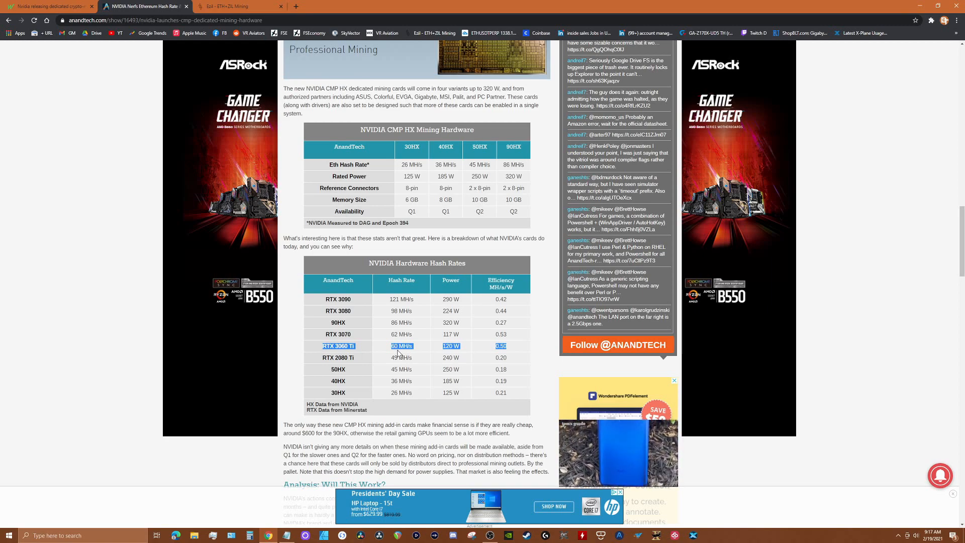
{"action": "mouse_move", "coordinate": [448, 355]}
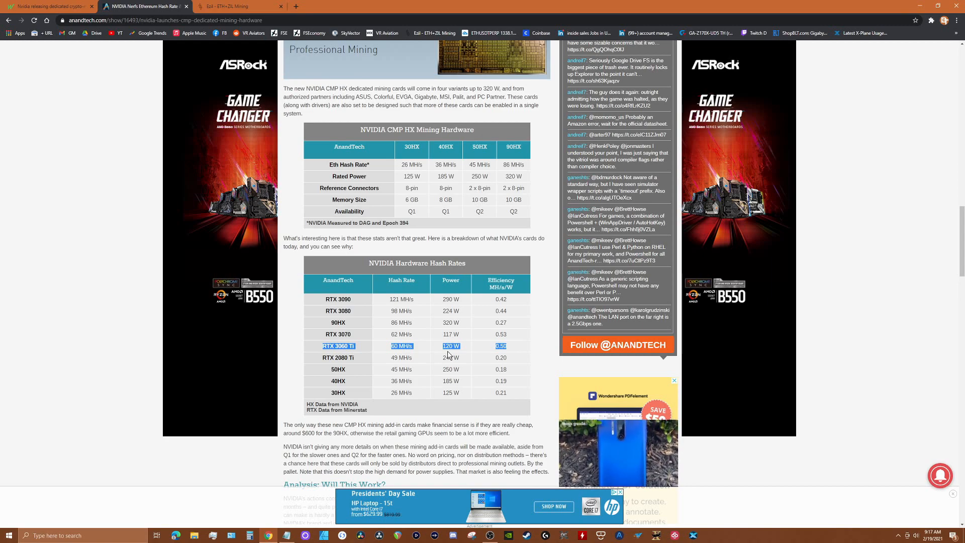
{"action": "mouse_move", "coordinate": [504, 357]}
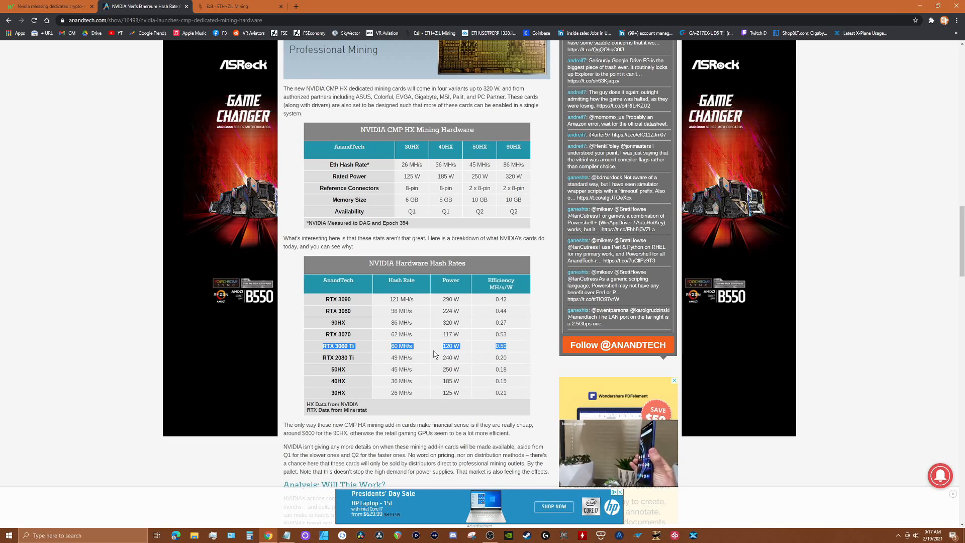
{"action": "mouse_move", "coordinate": [363, 353]}
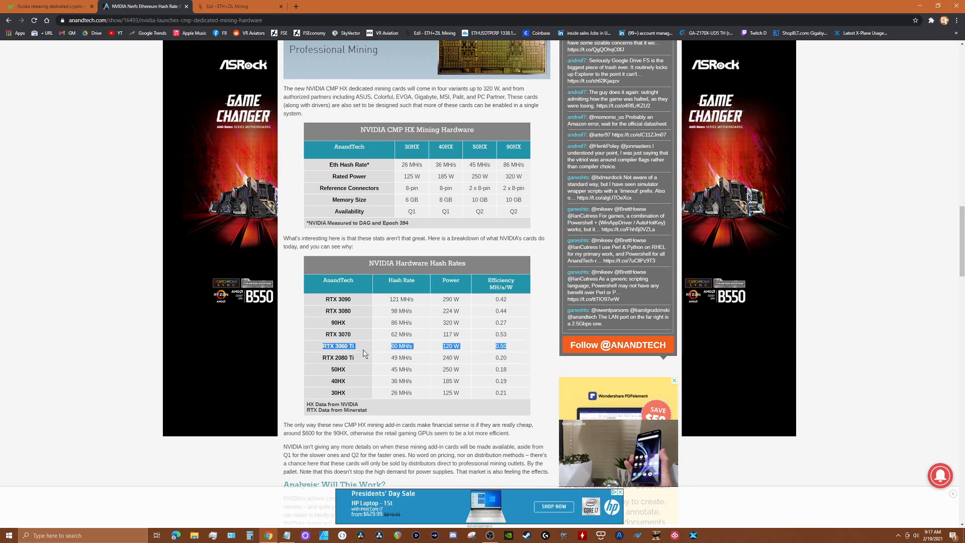
{"action": "mouse_move", "coordinate": [409, 357]}
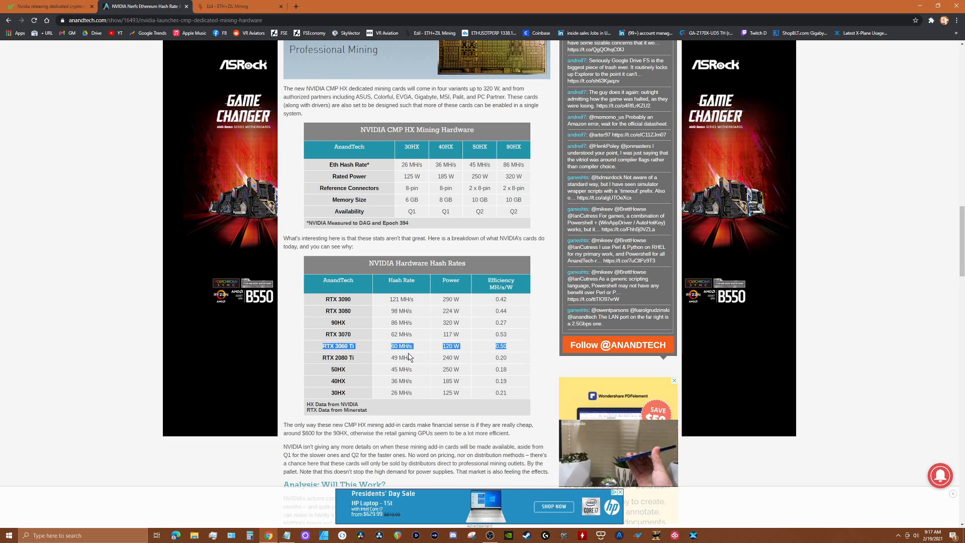